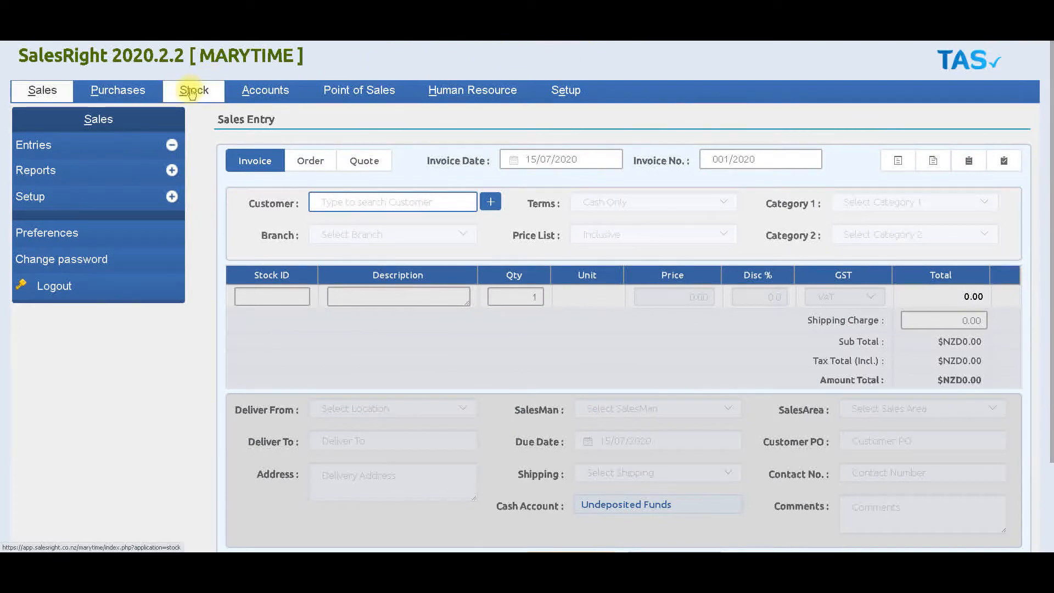
Open the new stock item form from the Stock tab.
{"action": "left_click", "coordinate": [193, 89]}
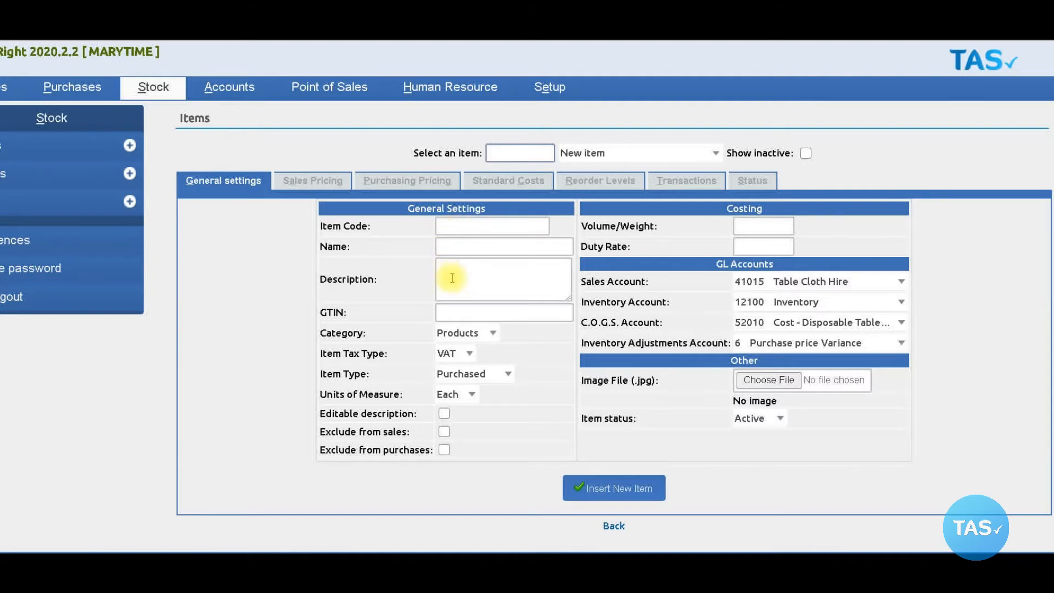
{"action": "mouse_move", "coordinate": [466, 316]}
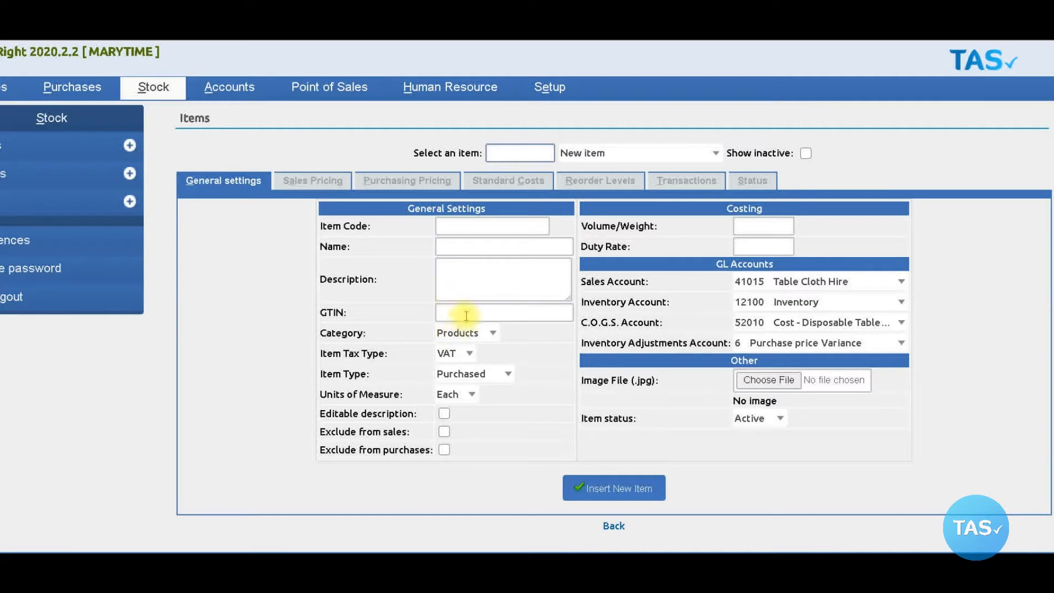
{"action": "left_click", "coordinate": [466, 332]}
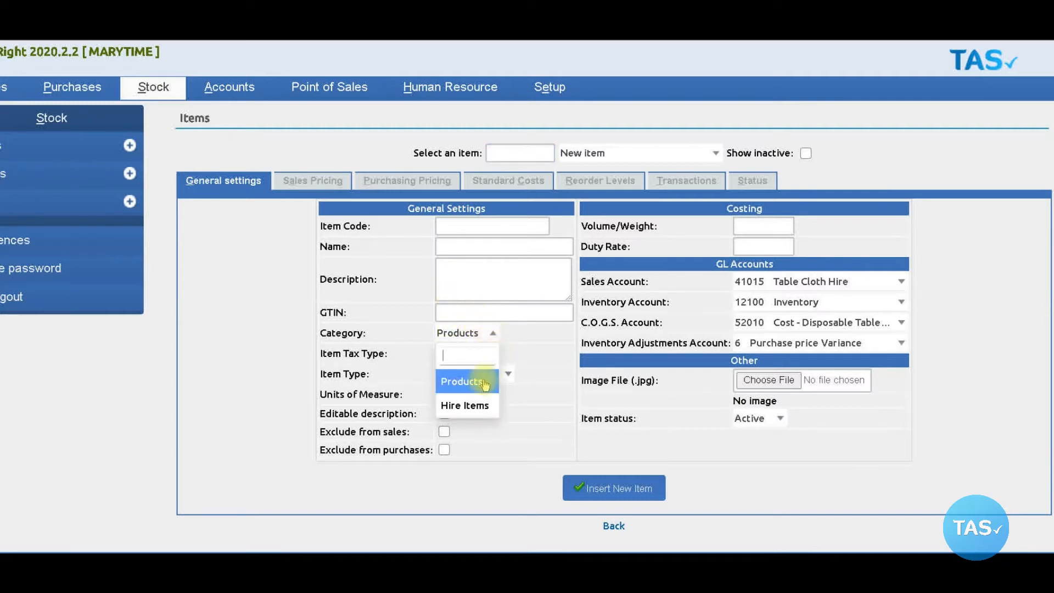
{"action": "left_click", "coordinate": [464, 381]}
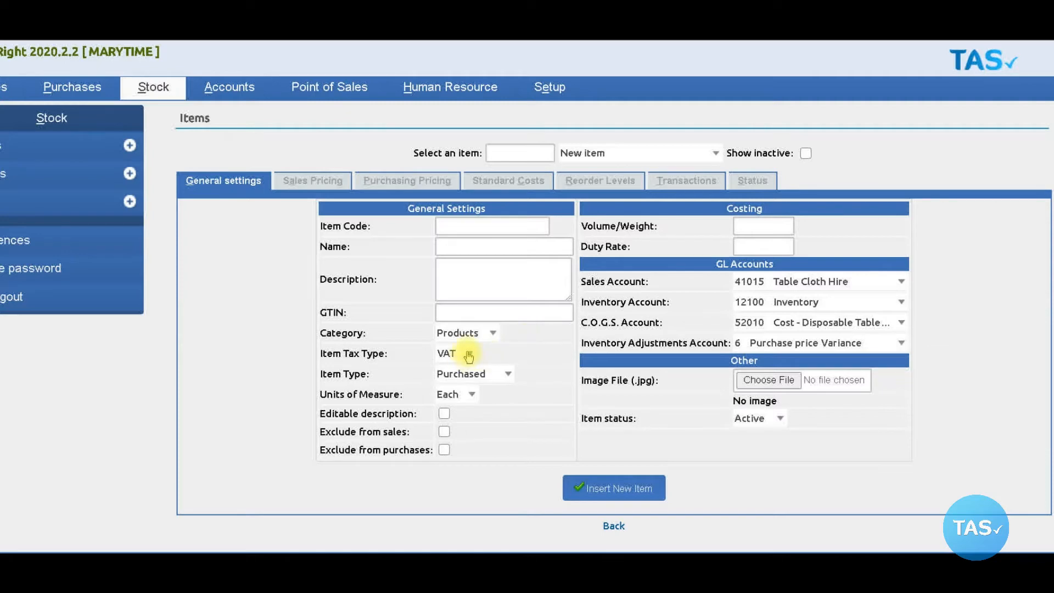
{"action": "left_click", "coordinate": [474, 374]}
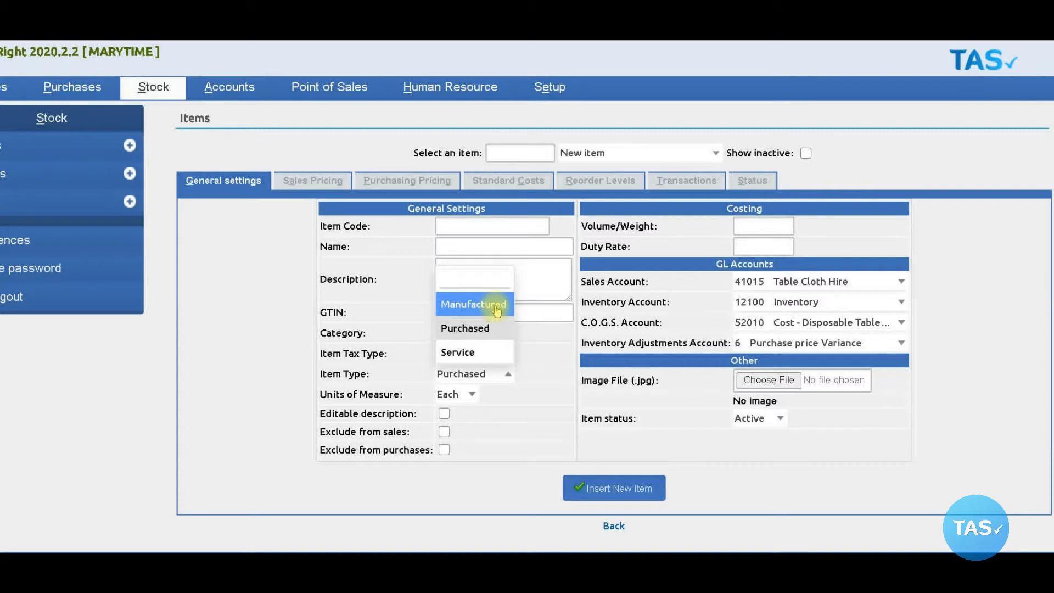
{"action": "mouse_move", "coordinate": [474, 351]}
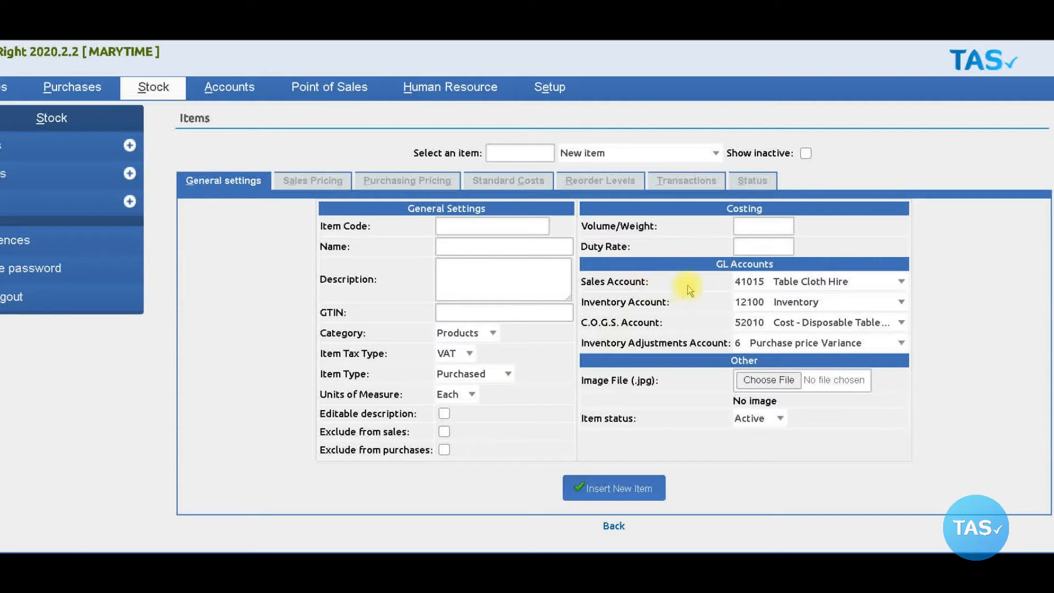
{"action": "mouse_move", "coordinate": [664, 303]}
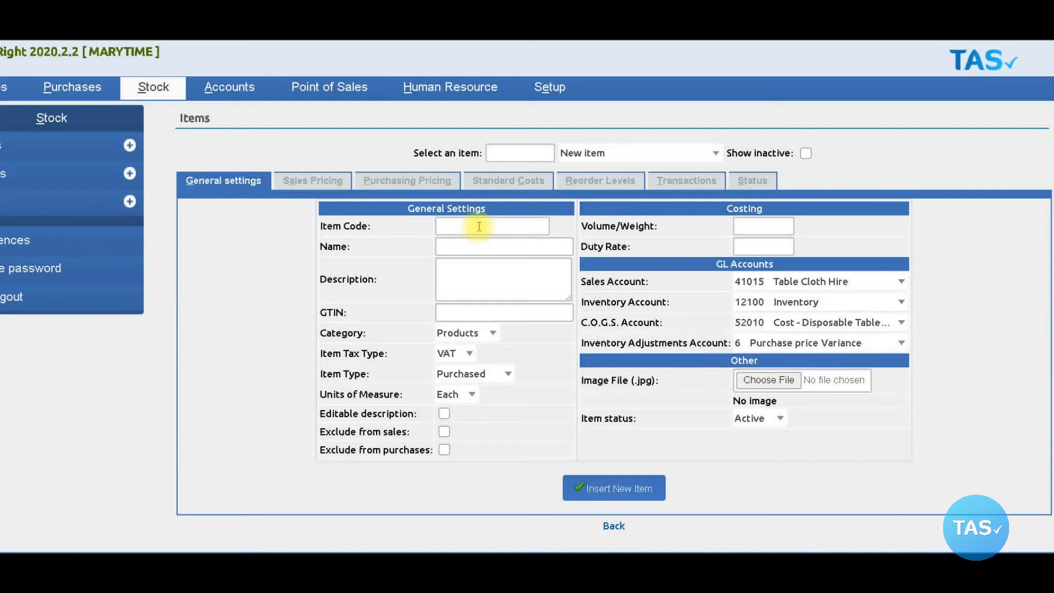
Enter item code CC White, name Chair Cover White, category Hire Items, excluded from purchases.
{"action": "left_click", "coordinate": [492, 225]}
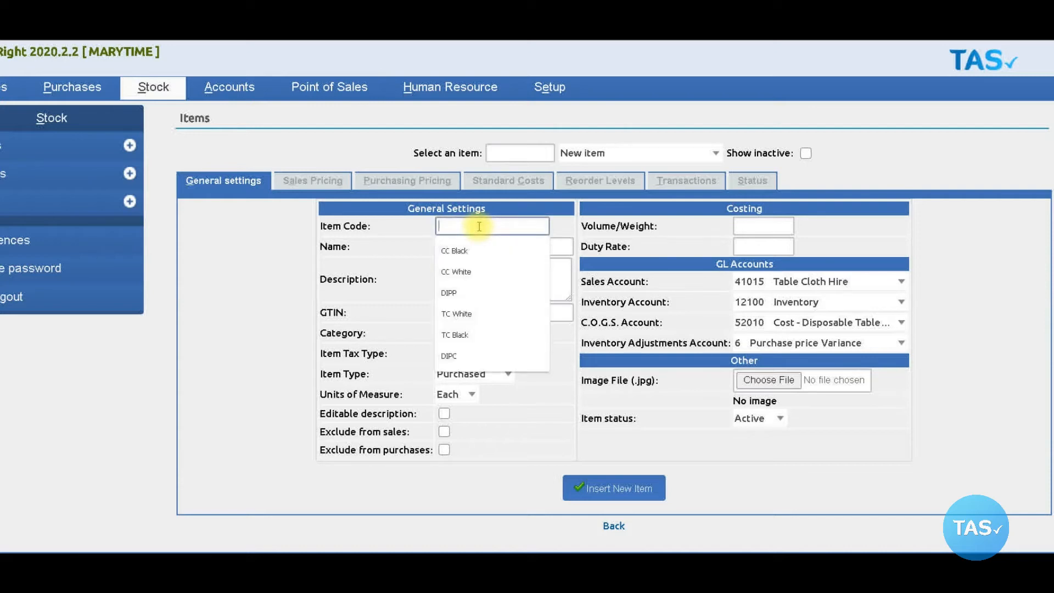
{"action": "type", "text": "CC Whiite"}
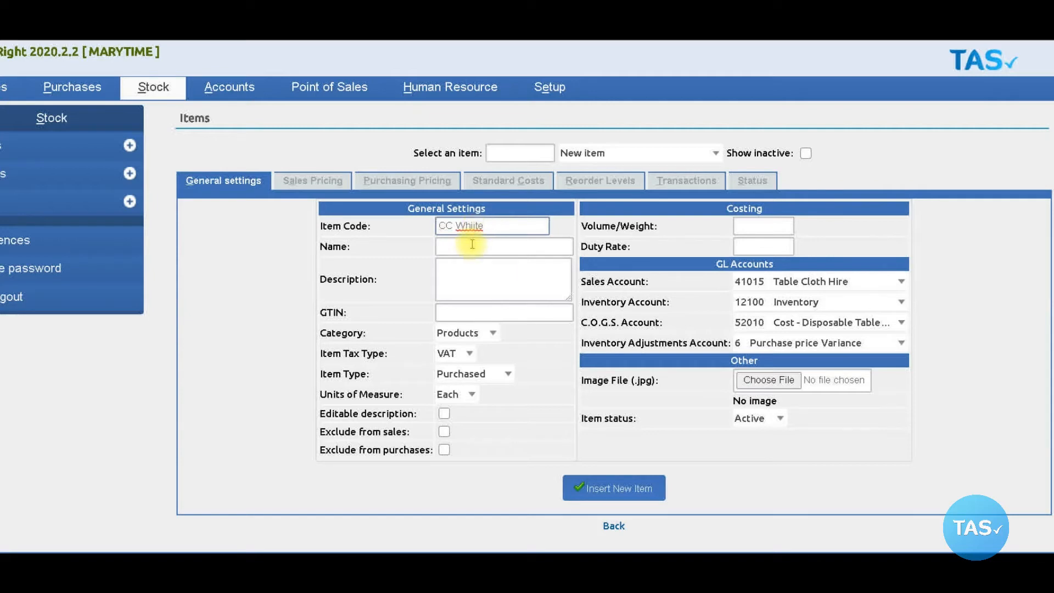
{"action": "type", "text": "C"}
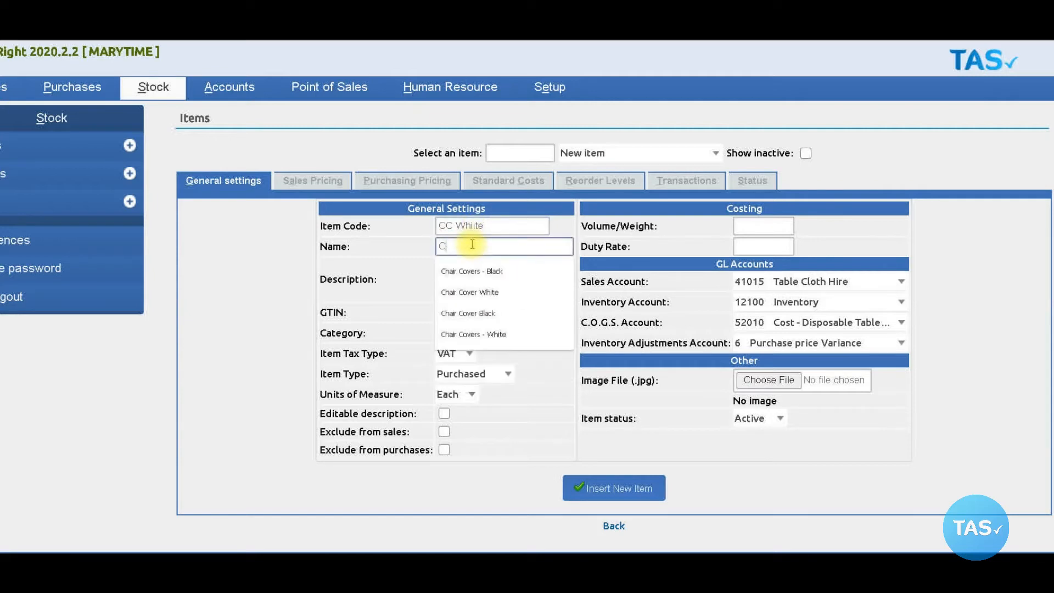
{"action": "type", "text": "hair Cover White"}
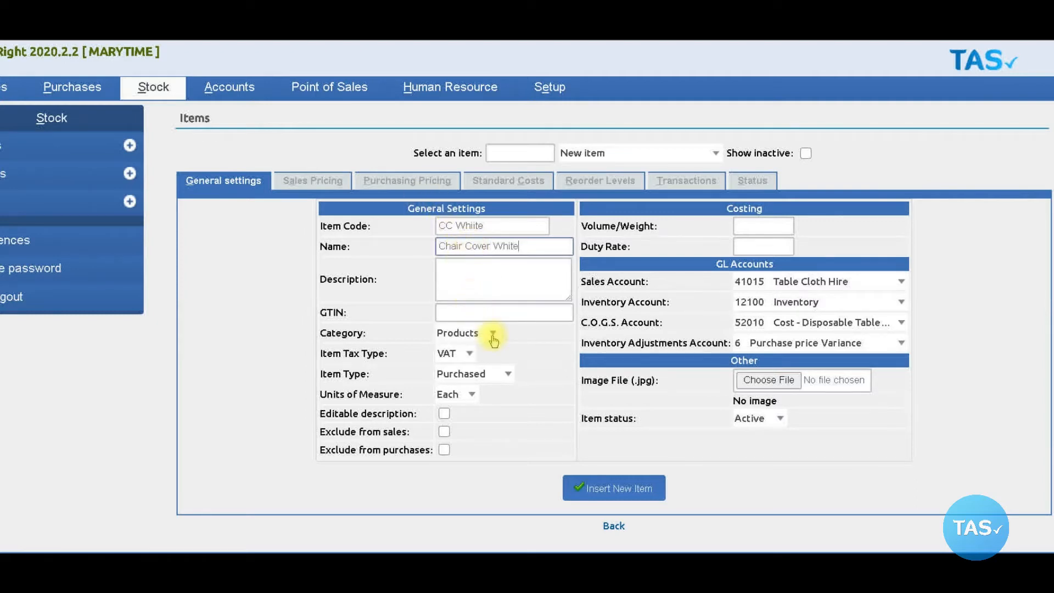
{"action": "left_click", "coordinate": [491, 333]}
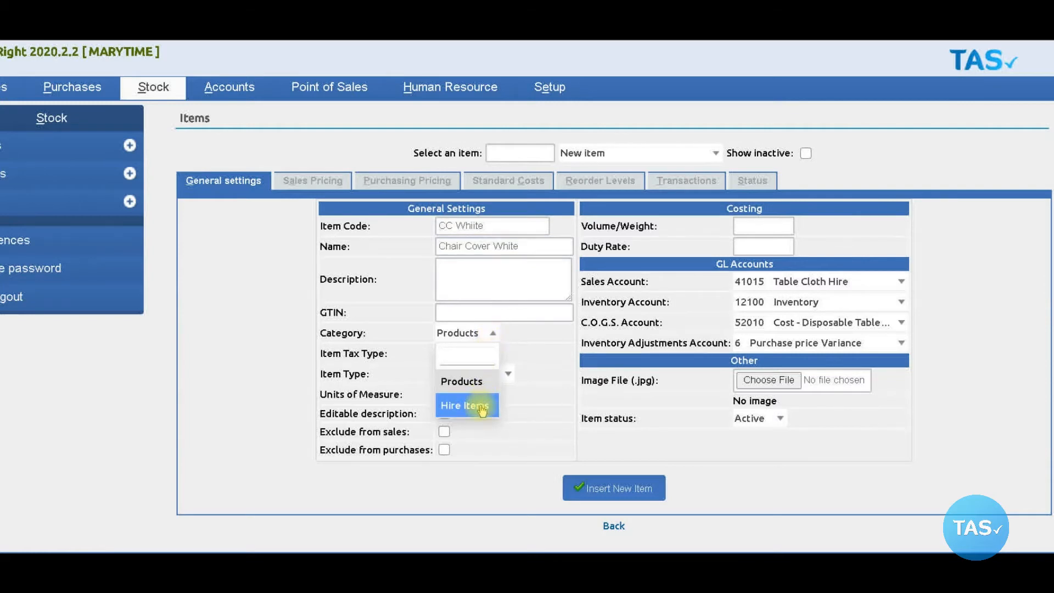
{"action": "left_click", "coordinate": [465, 404]}
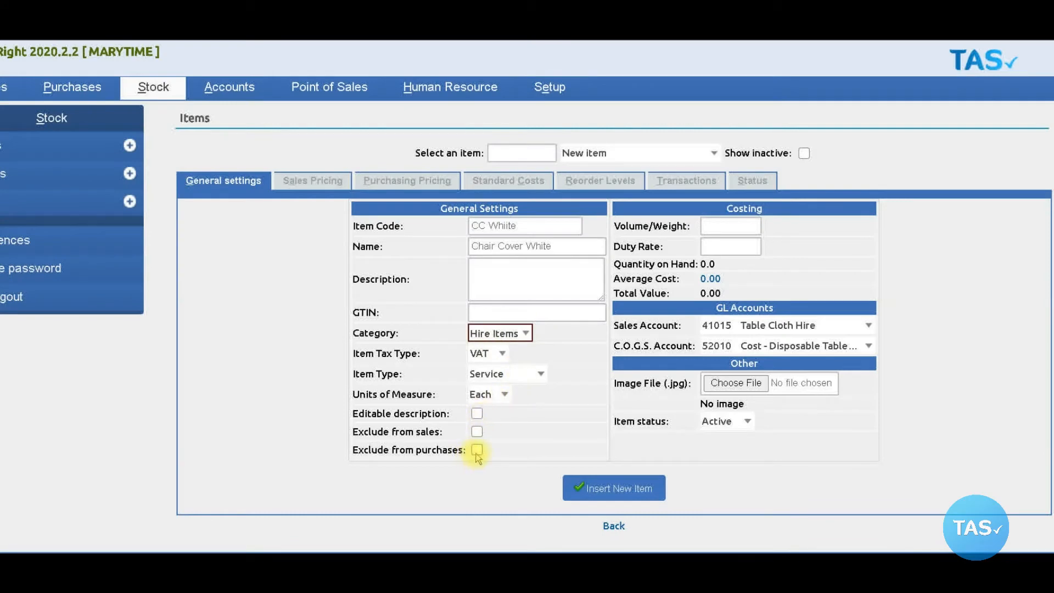
{"action": "left_click", "coordinate": [477, 450]}
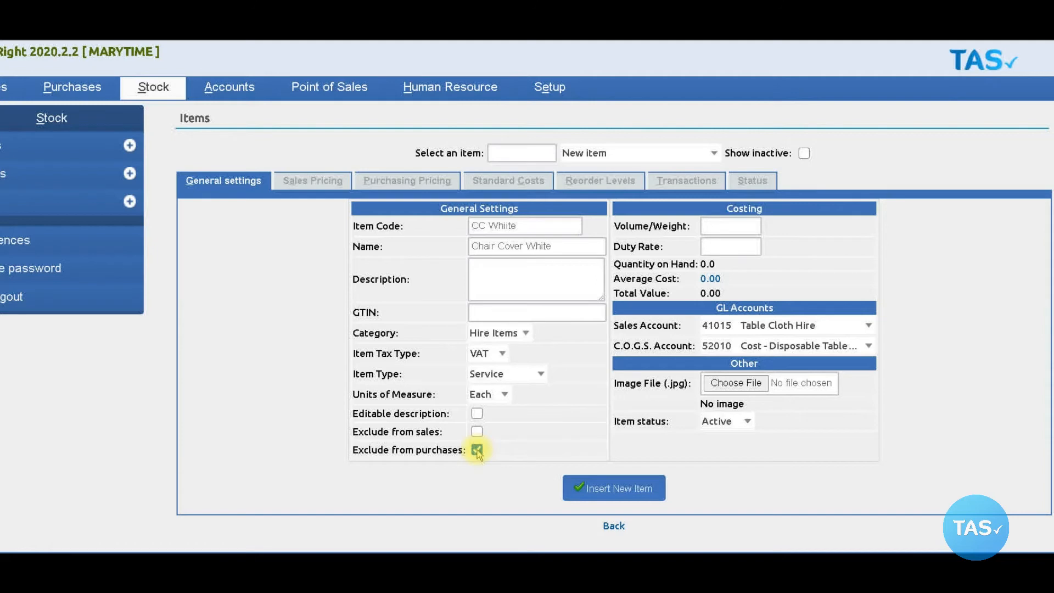
{"action": "left_click", "coordinate": [476, 449]}
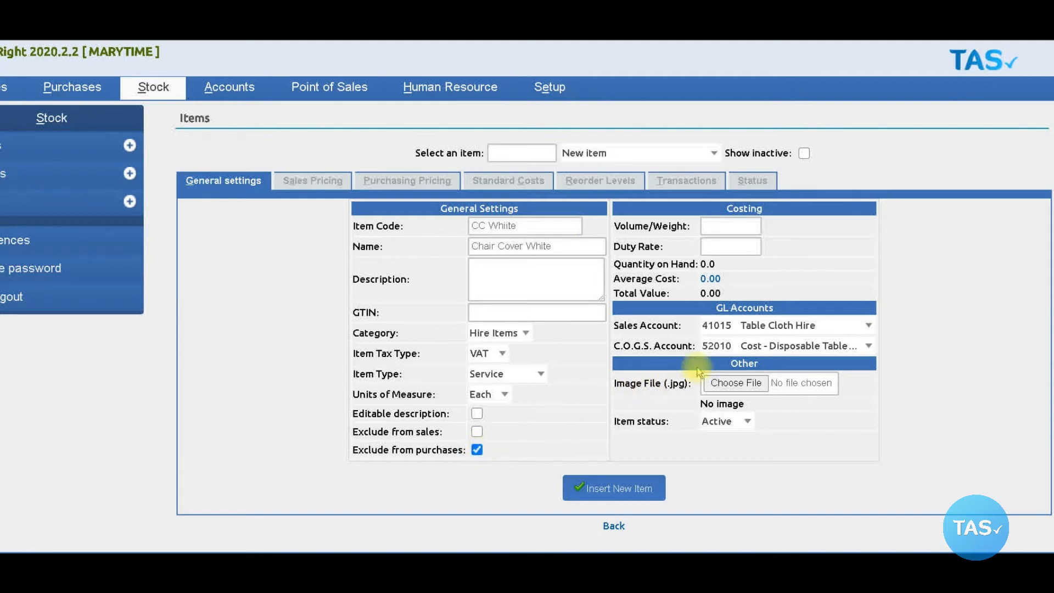
{"action": "mouse_move", "coordinate": [848, 326]}
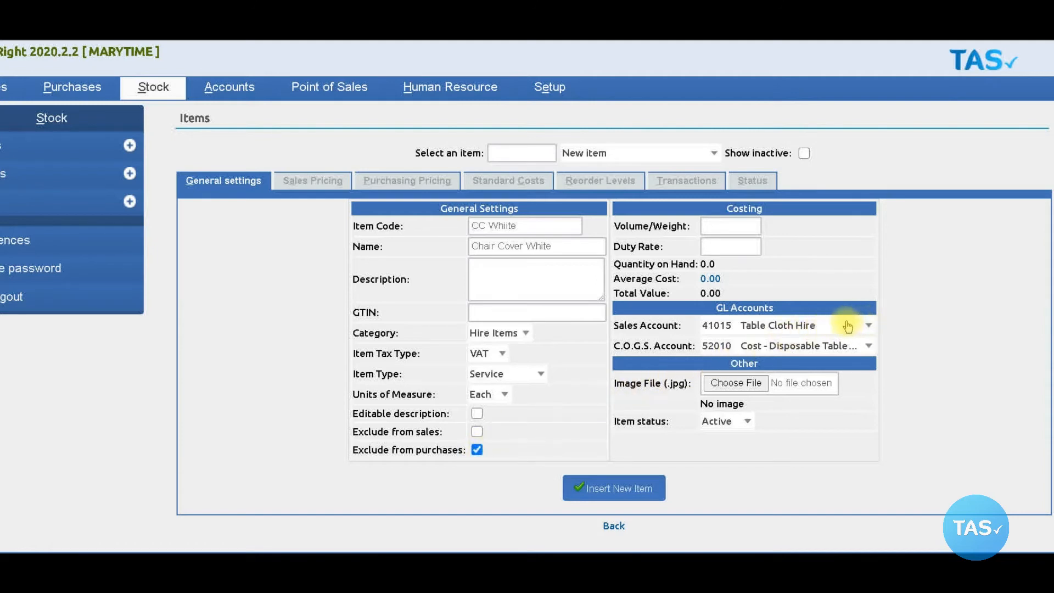
Set both the sales and C.O.G.S. accounts to 41010 Chair Cover Hire.
{"action": "left_click", "coordinate": [868, 325]}
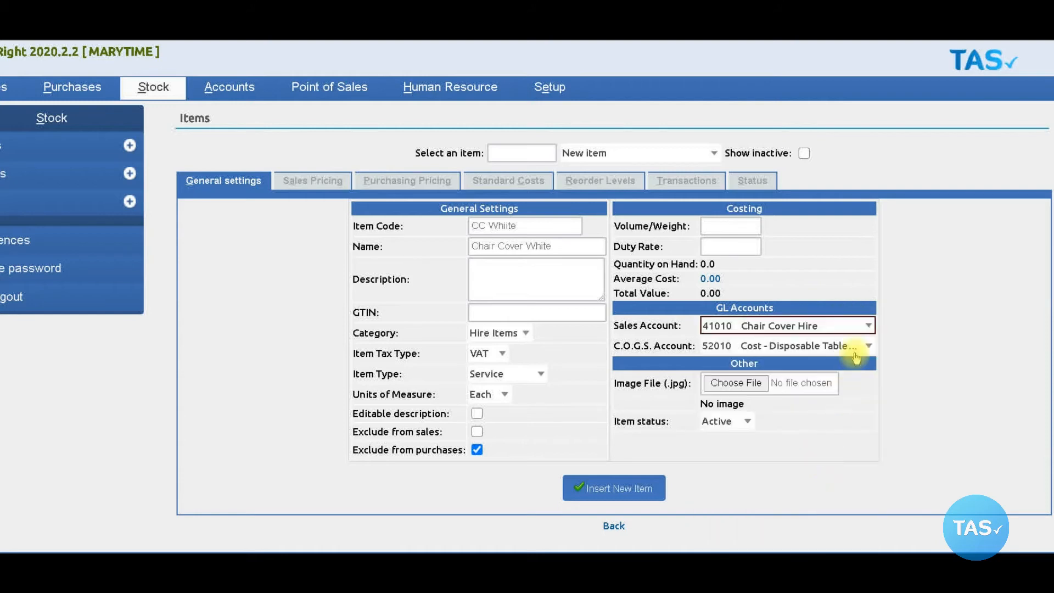
{"action": "left_click", "coordinate": [867, 345]}
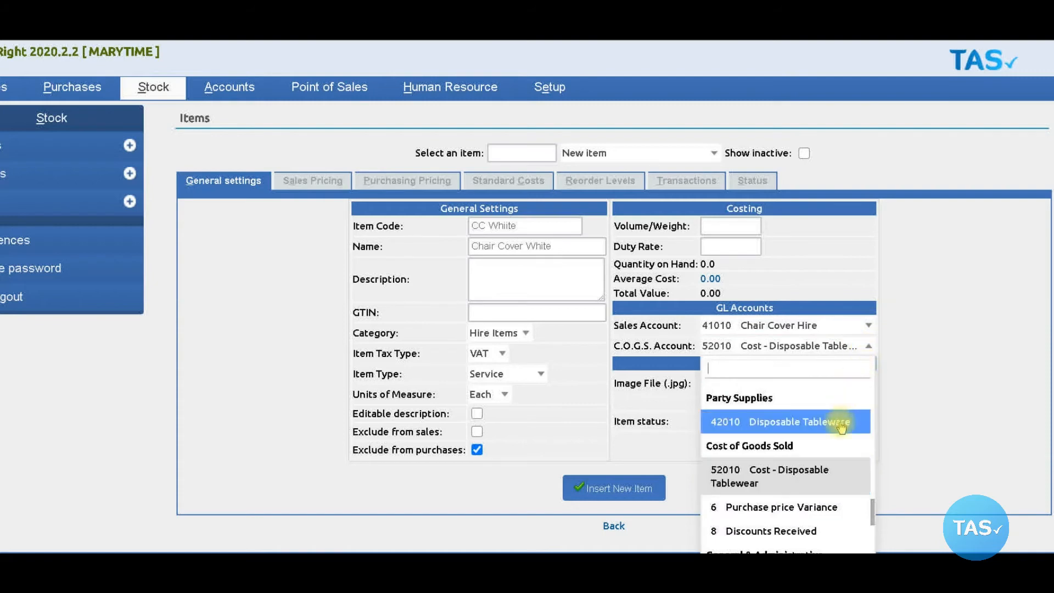
{"action": "mouse_move", "coordinate": [820, 475]}
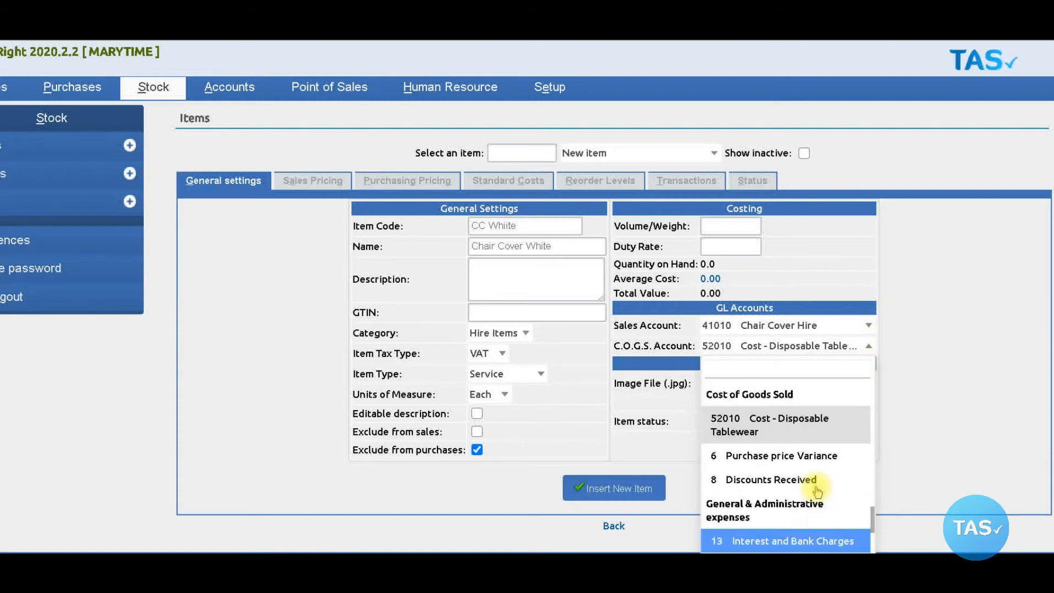
{"action": "left_click", "coordinate": [785, 345]}
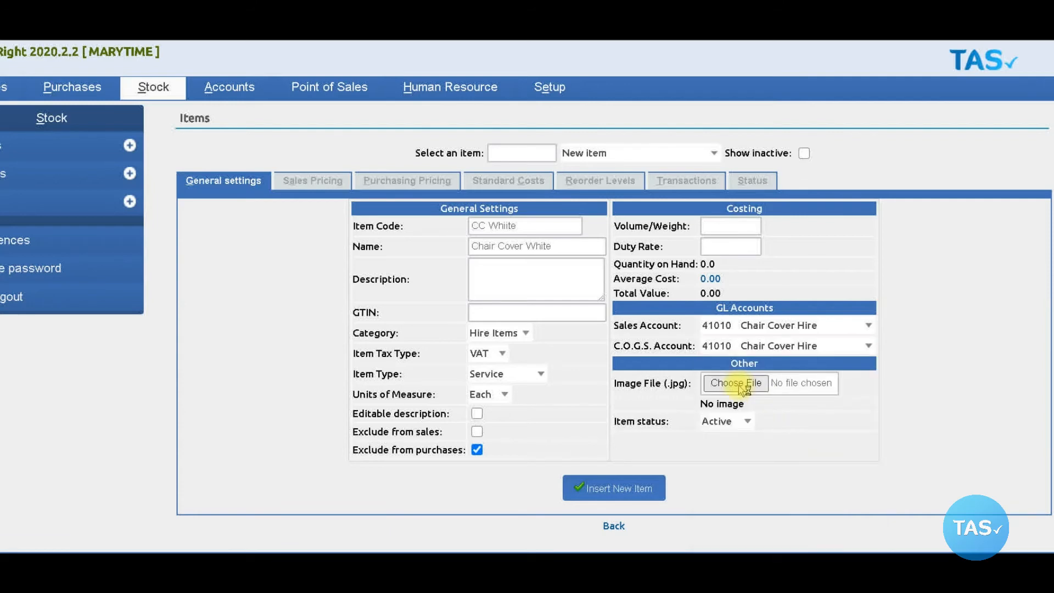
Attach White Chair Covers.jpg and insert Chair Cover White as a new item.
{"action": "left_click", "coordinate": [736, 383]}
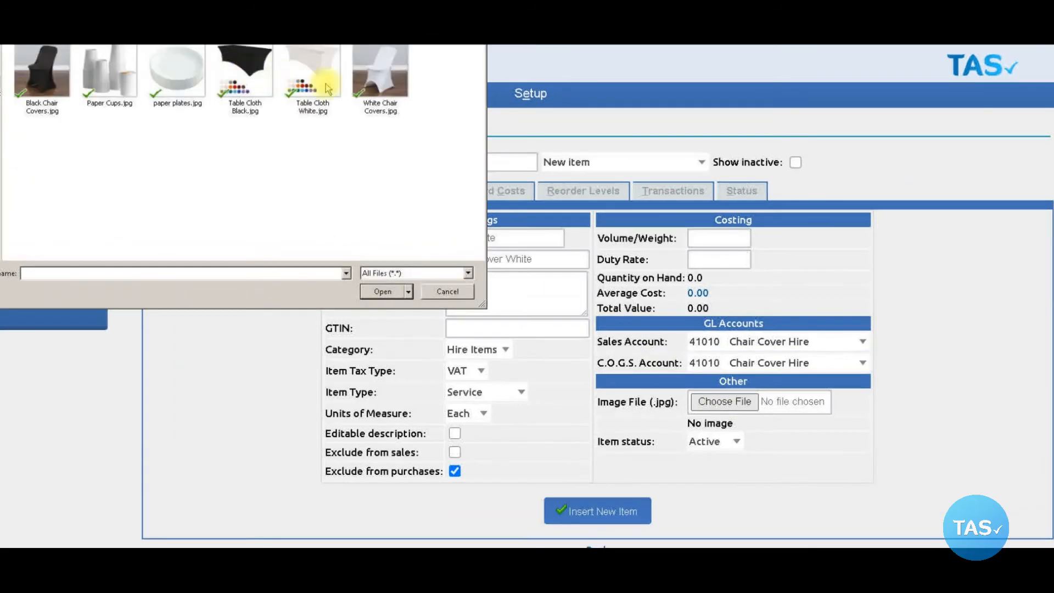
{"action": "mouse_move", "coordinate": [380, 69]}
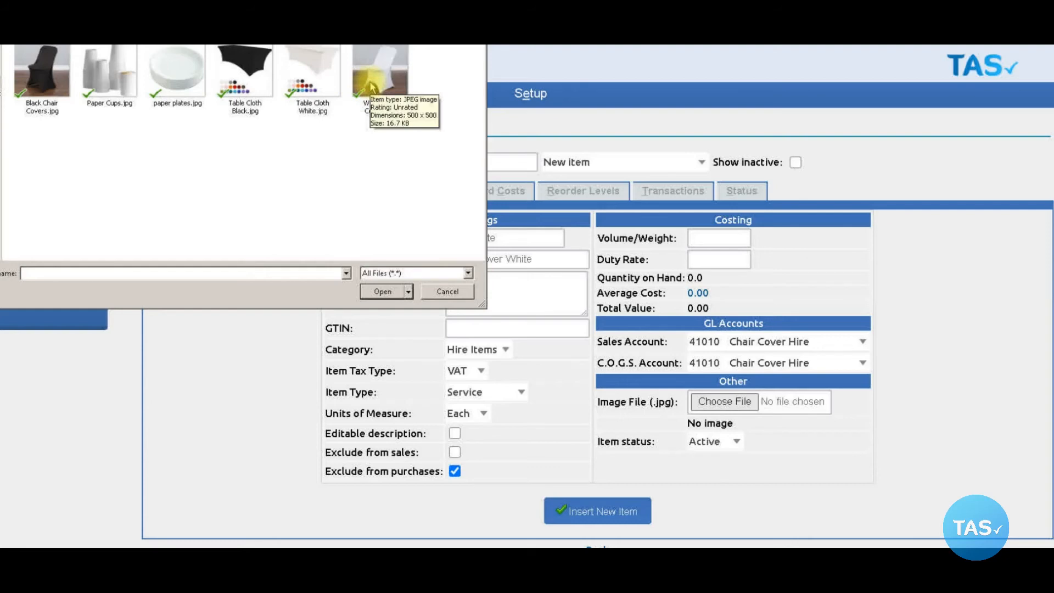
{"action": "left_click", "coordinate": [380, 69]}
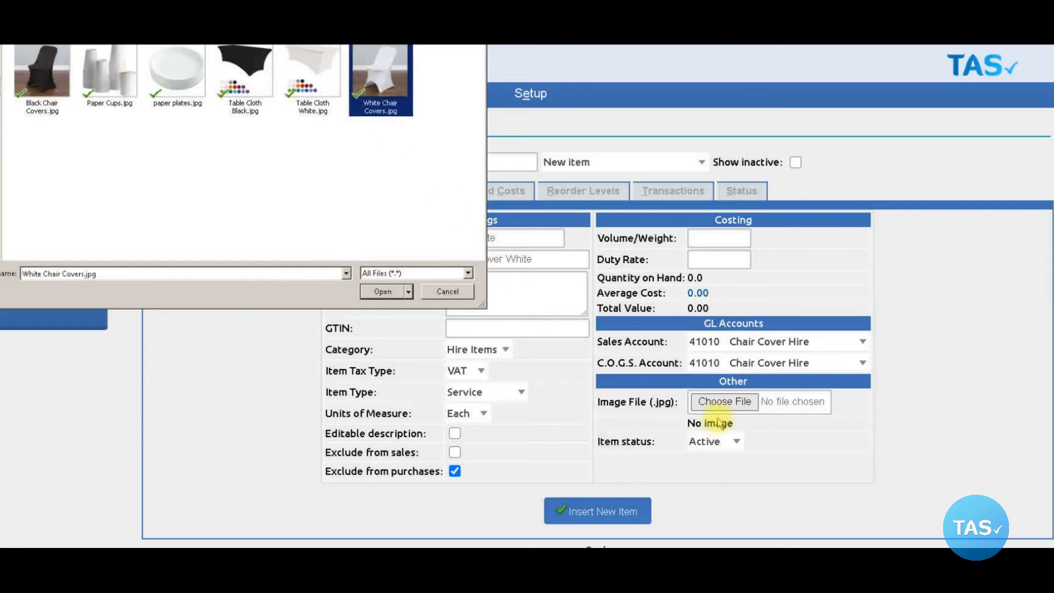
{"action": "left_click", "coordinate": [381, 290]}
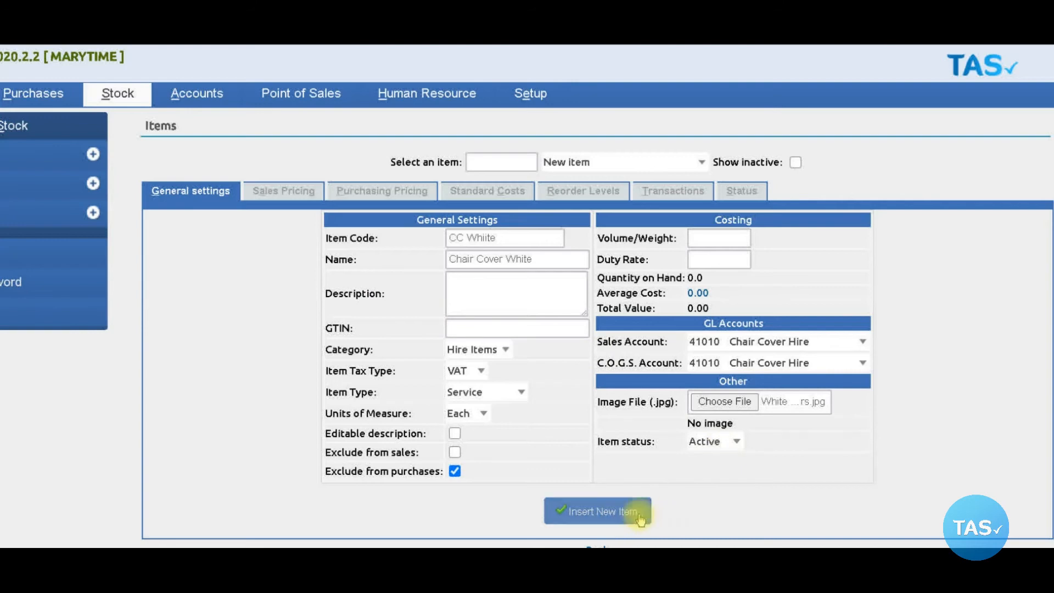
{"action": "left_click", "coordinate": [597, 511]}
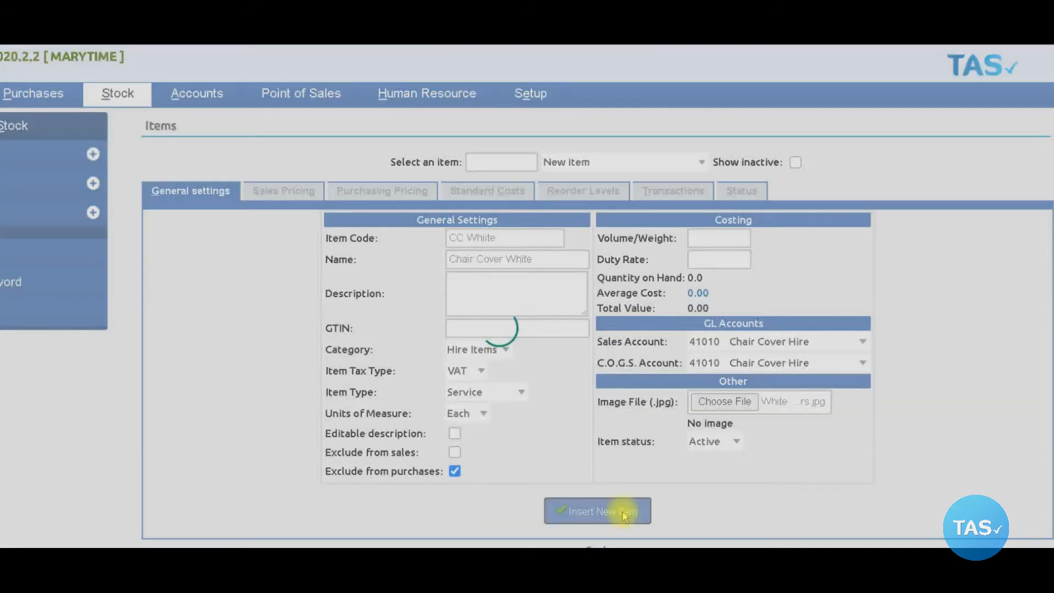
{"action": "left_click", "coordinate": [597, 511]}
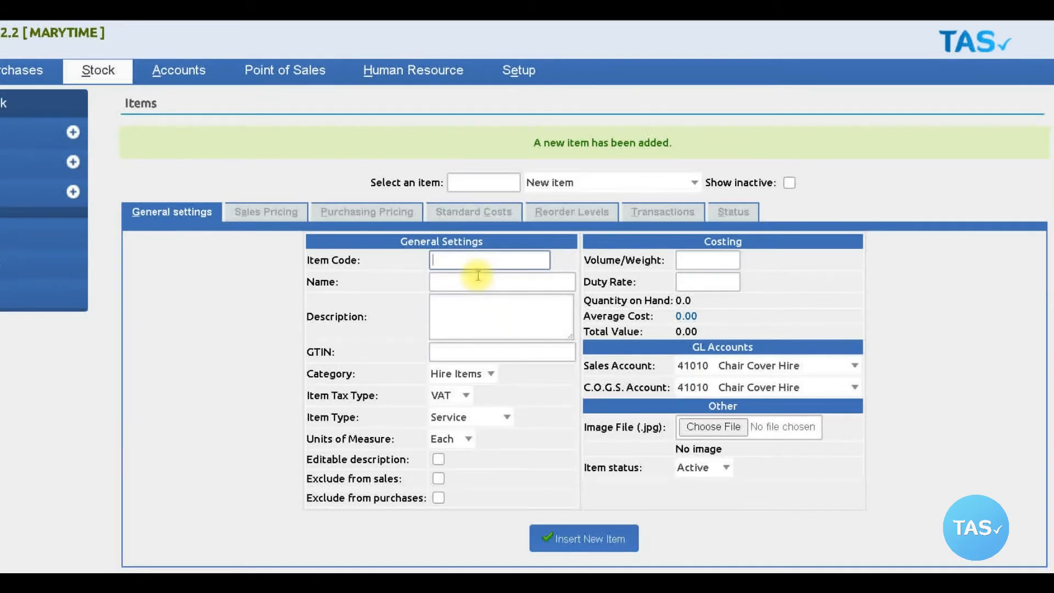
Enter code CC Black and name Chair Cover Black, excluded from purchases.
{"action": "type", "text": "CC"}
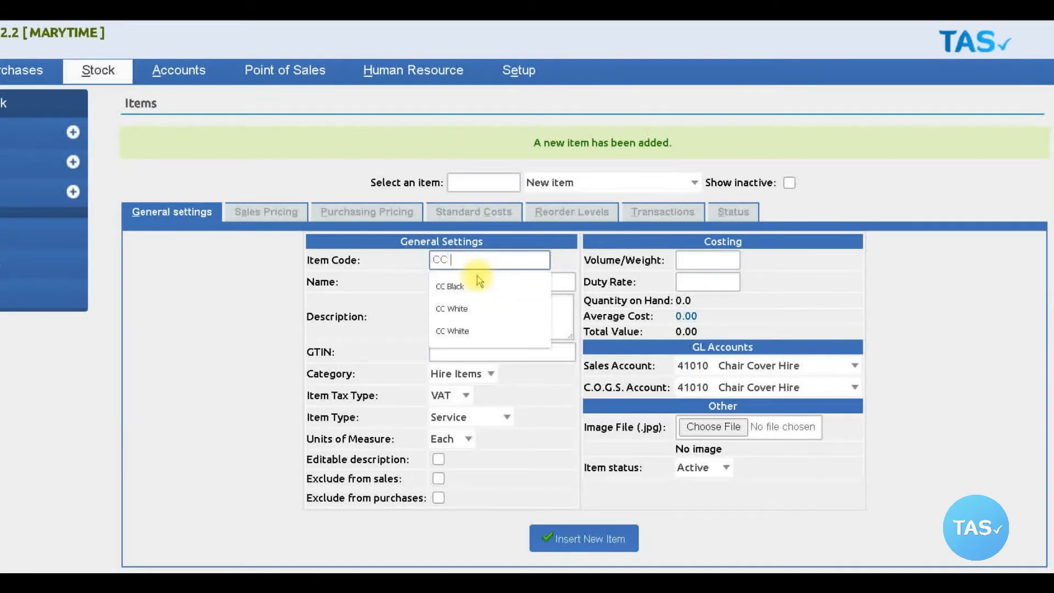
{"action": "left_click", "coordinate": [449, 286]}
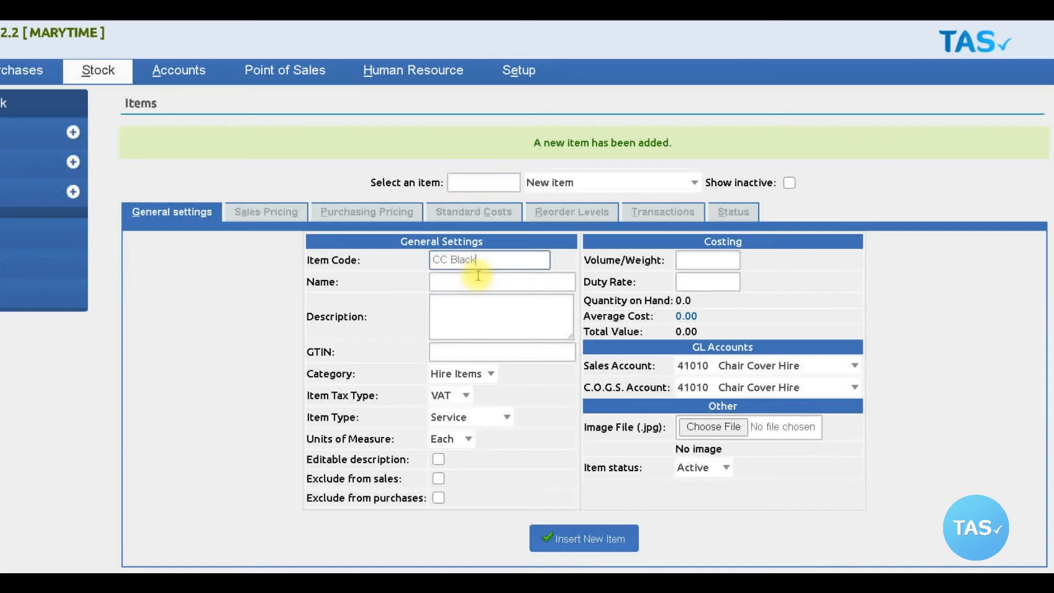
{"action": "left_click", "coordinate": [501, 281]}
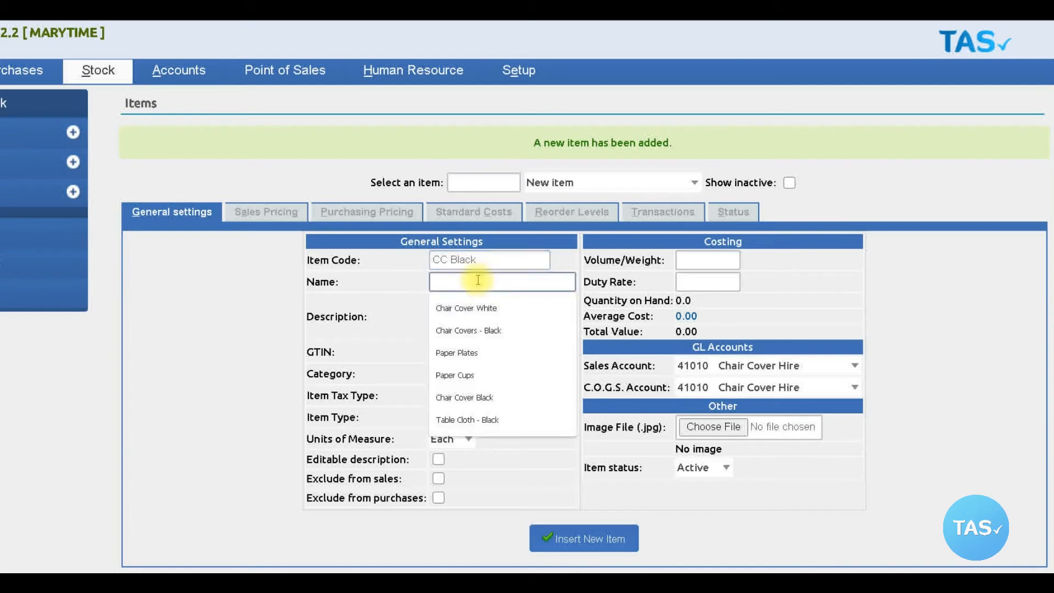
{"action": "type", "text": "C"}
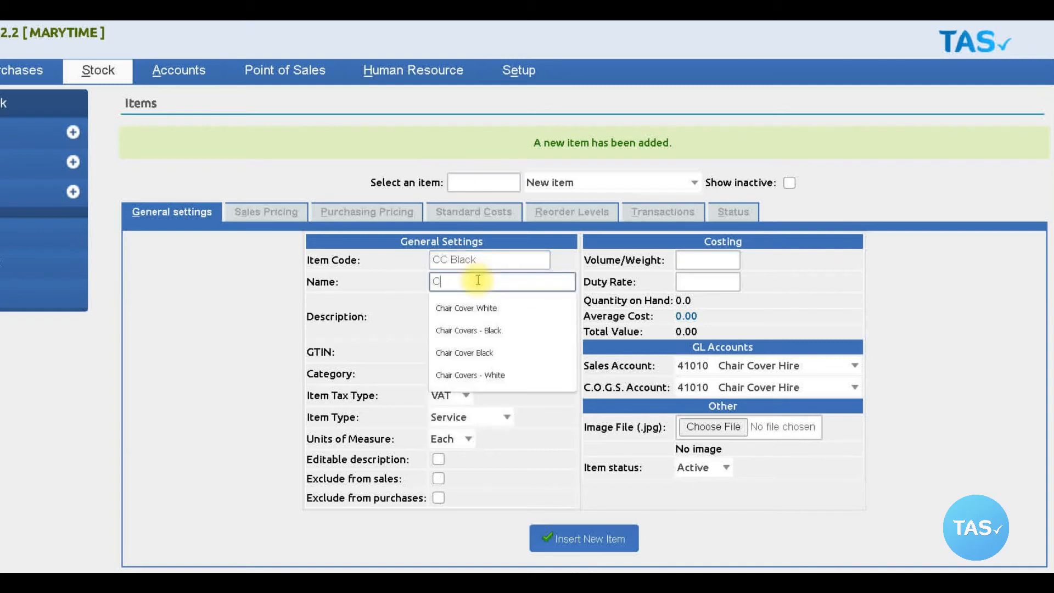
{"action": "type", "text": "hair Cover Black"}
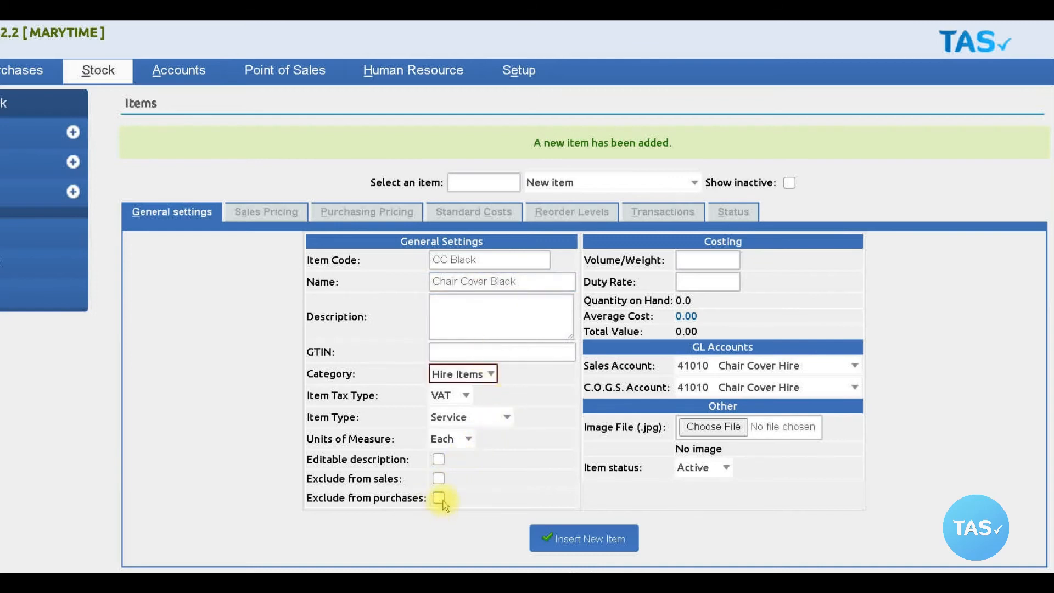
{"action": "left_click", "coordinate": [437, 498]}
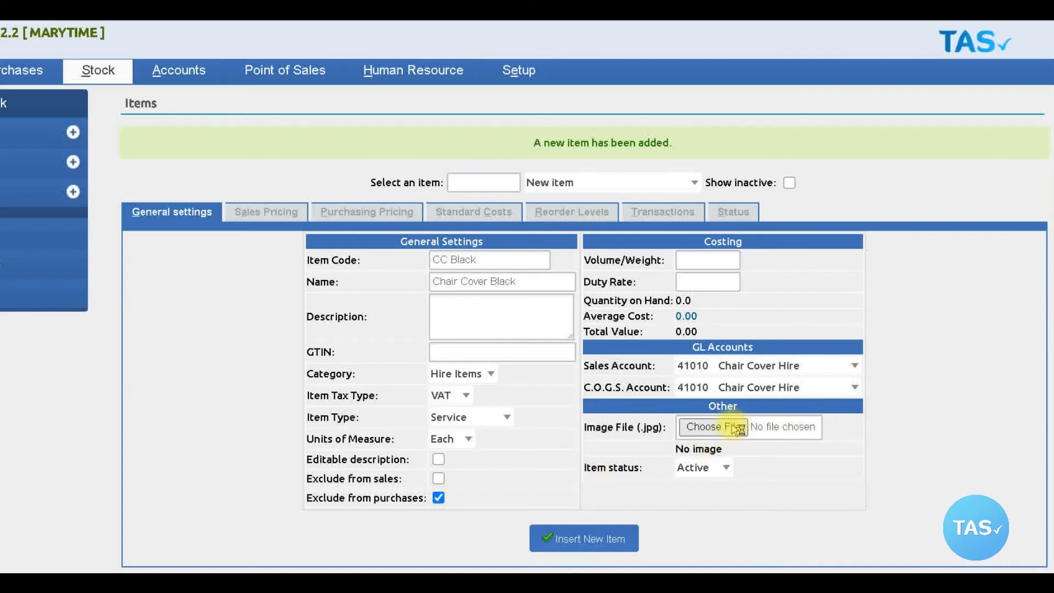
Attach Black Chair Covers.jpg and insert Chair Cover Black as a new item.
{"action": "left_click", "coordinate": [712, 426]}
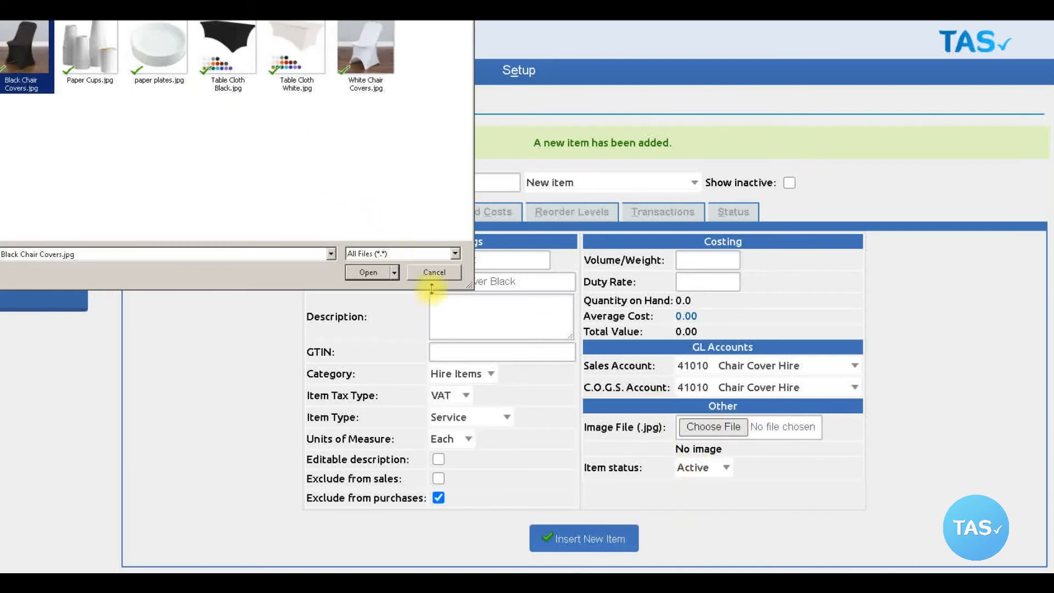
{"action": "left_click", "coordinate": [367, 272]}
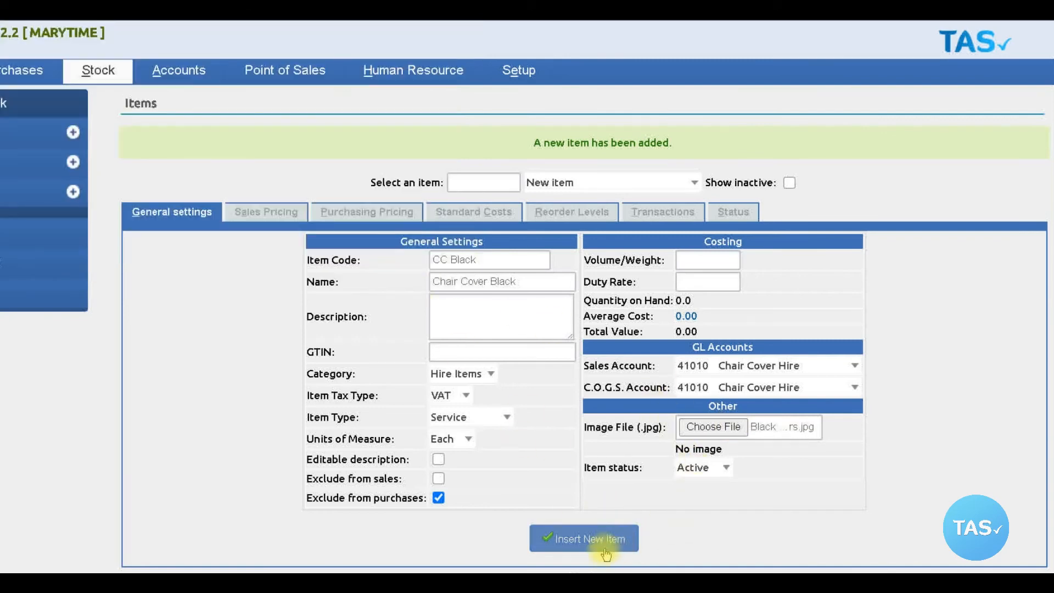
{"action": "left_click", "coordinate": [584, 538]}
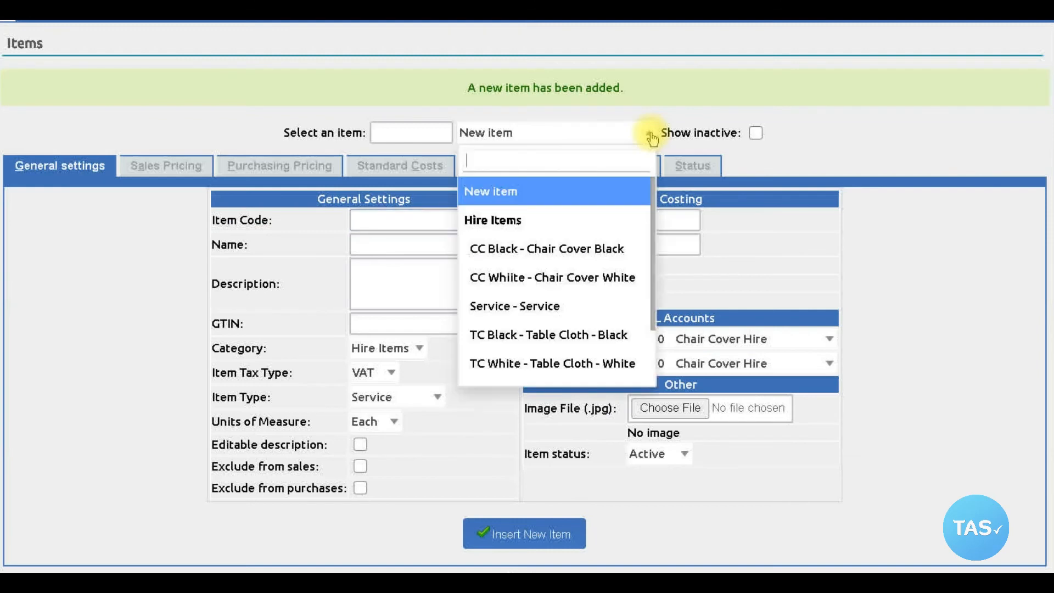
{"action": "mouse_move", "coordinate": [572, 227]}
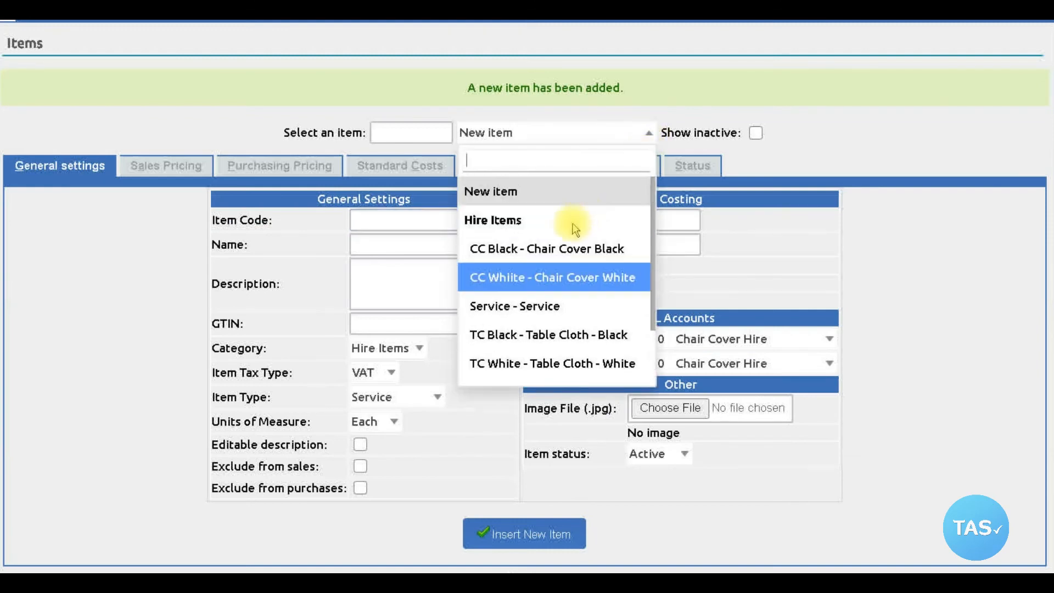